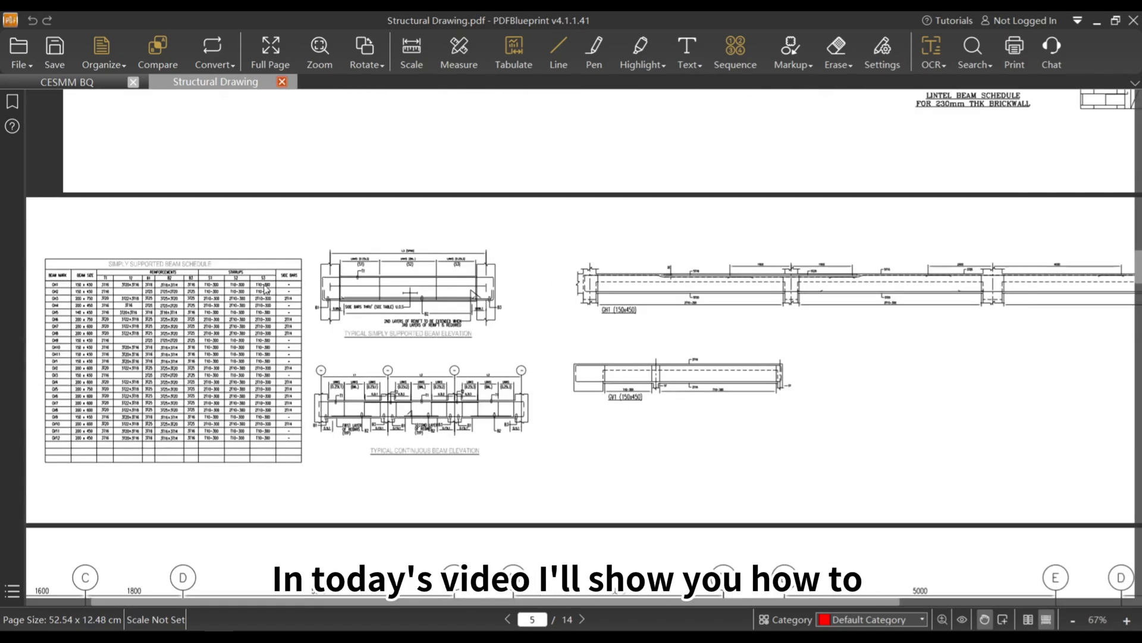
Close the CESMM BQ and Structural Drawing tabs.
click(65, 81)
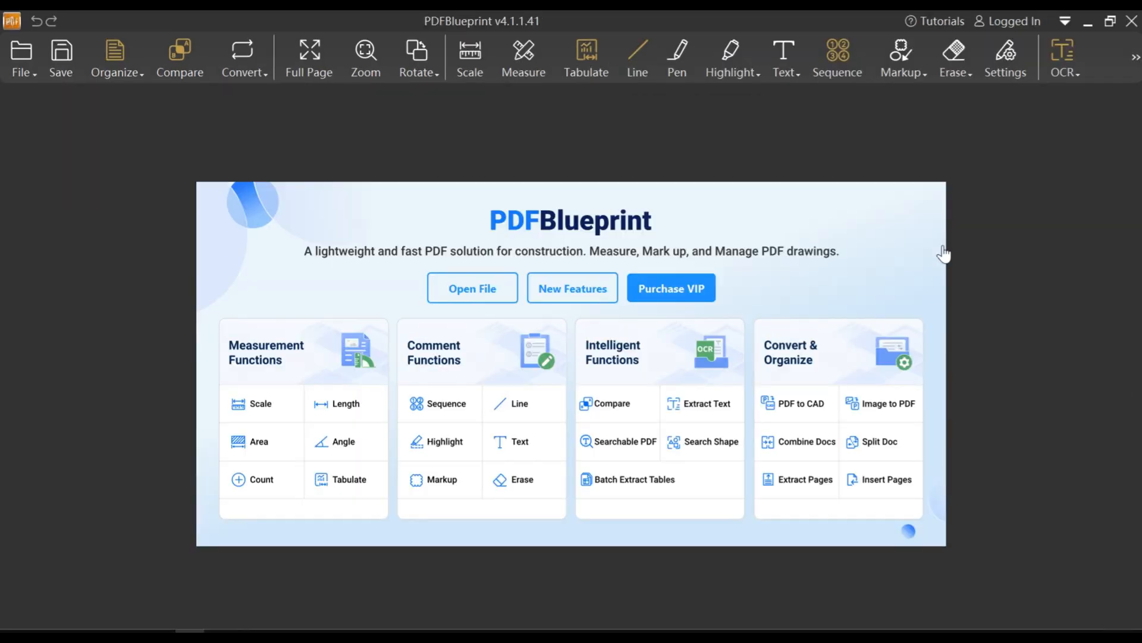
Reopen Structural Drawing.pdf from Recent Files and bring up the beam schedule on page 5.
click(20, 53)
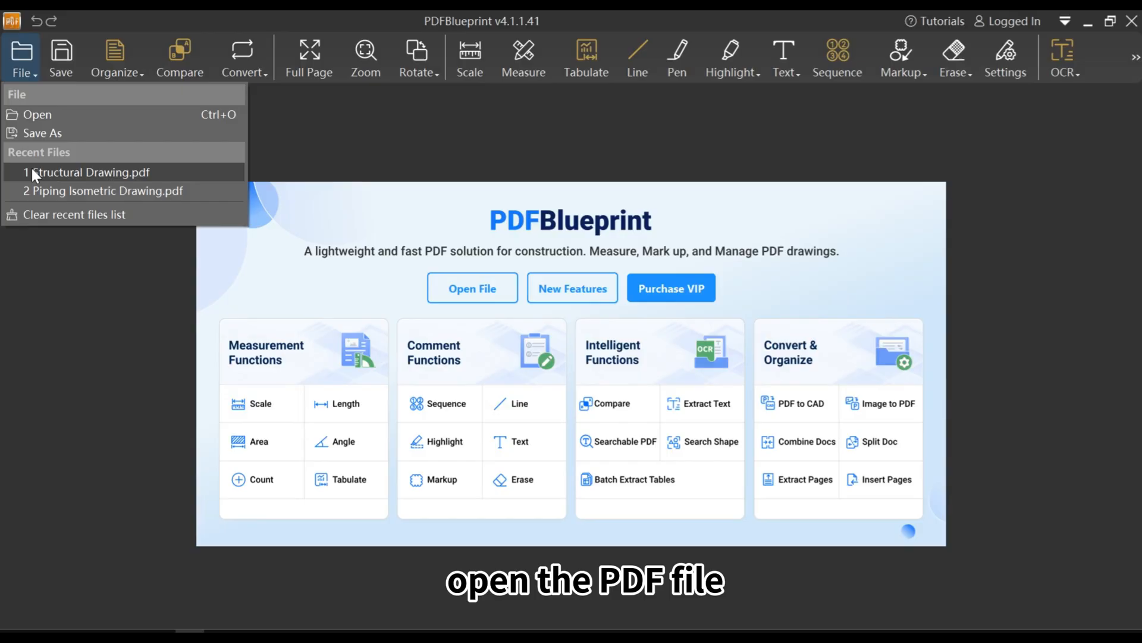
click(83, 173)
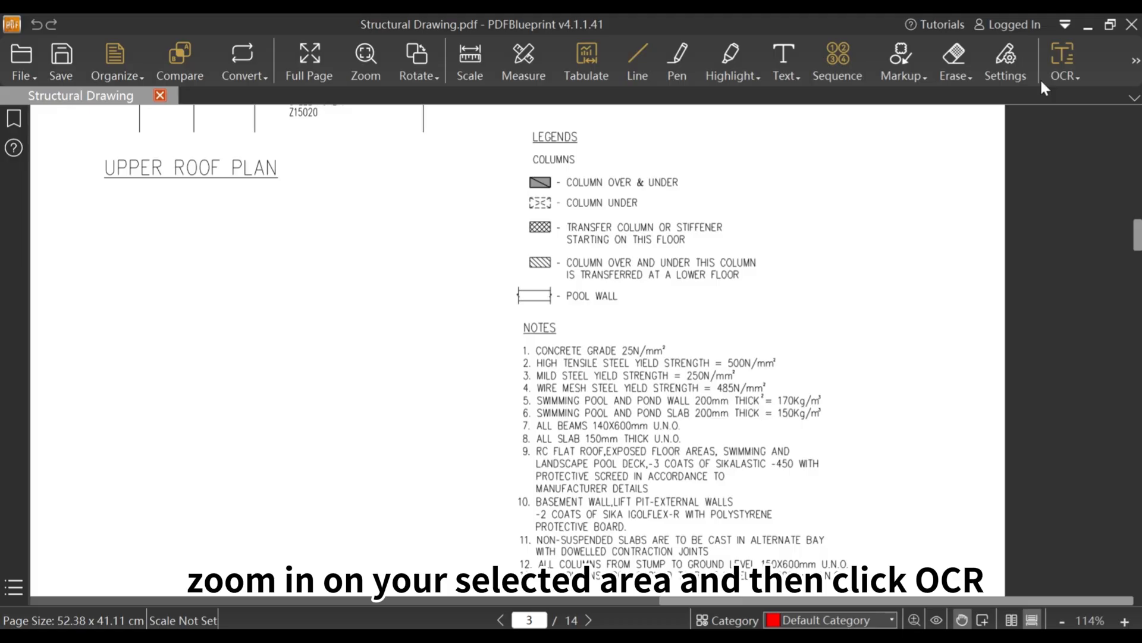
click(1069, 57)
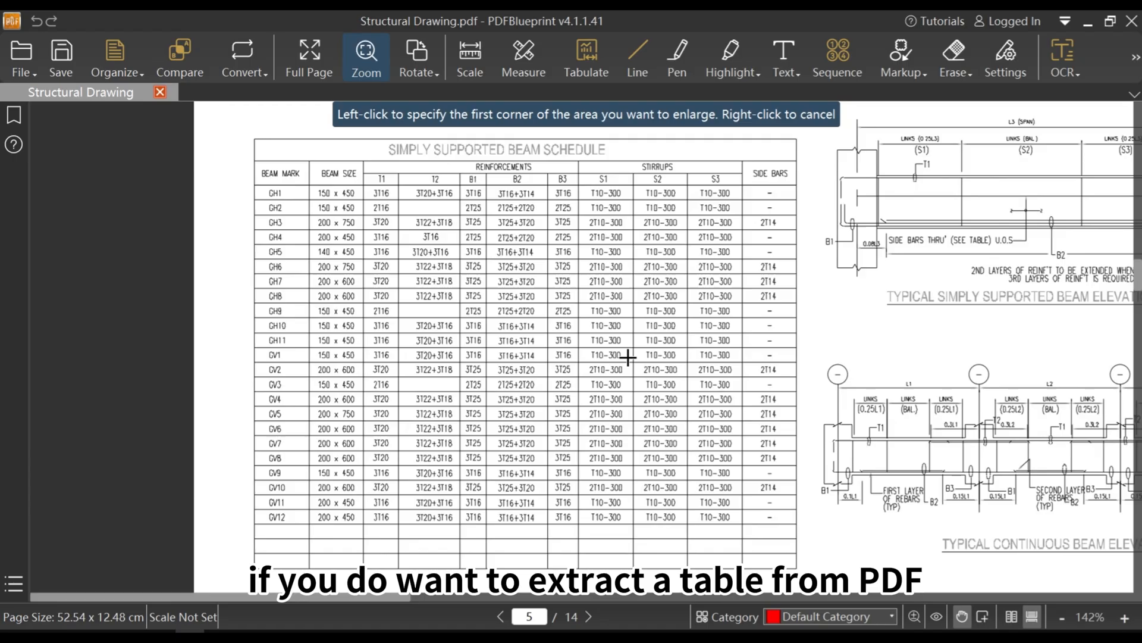
Extract the Simply Supported Beam Schedule region to a new Excel file.
click(1065, 60)
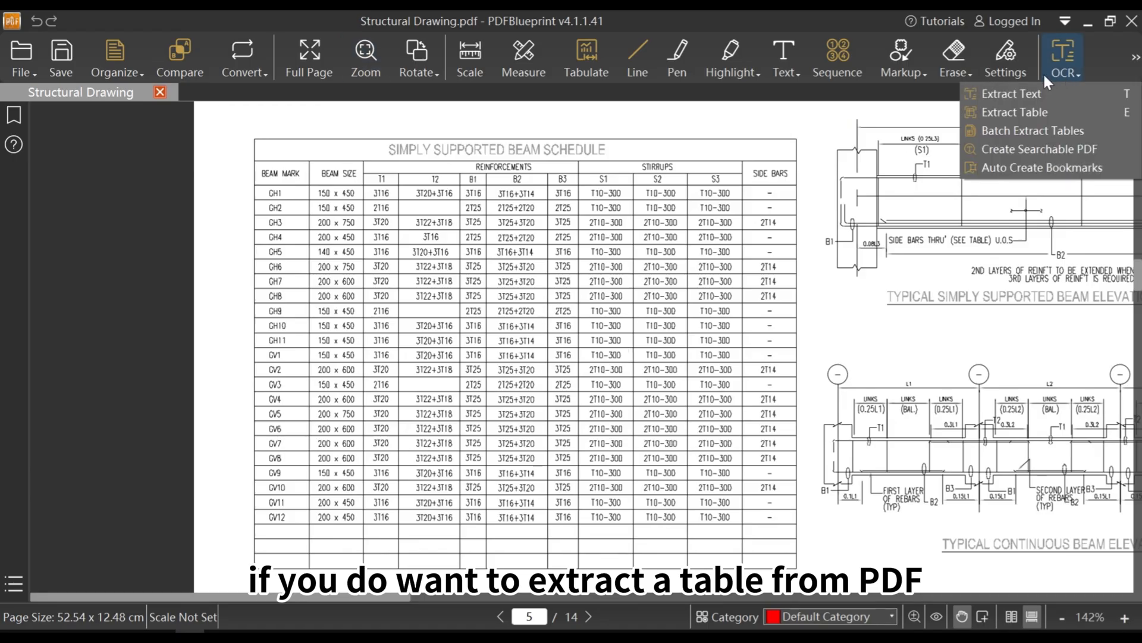
click(1015, 112)
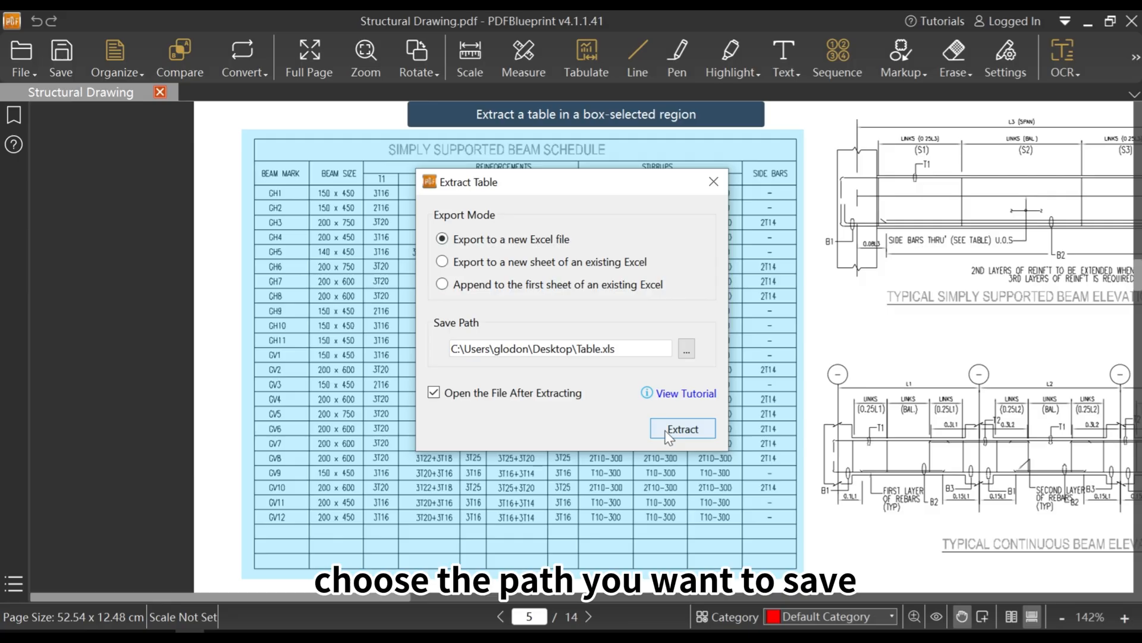
click(683, 429)
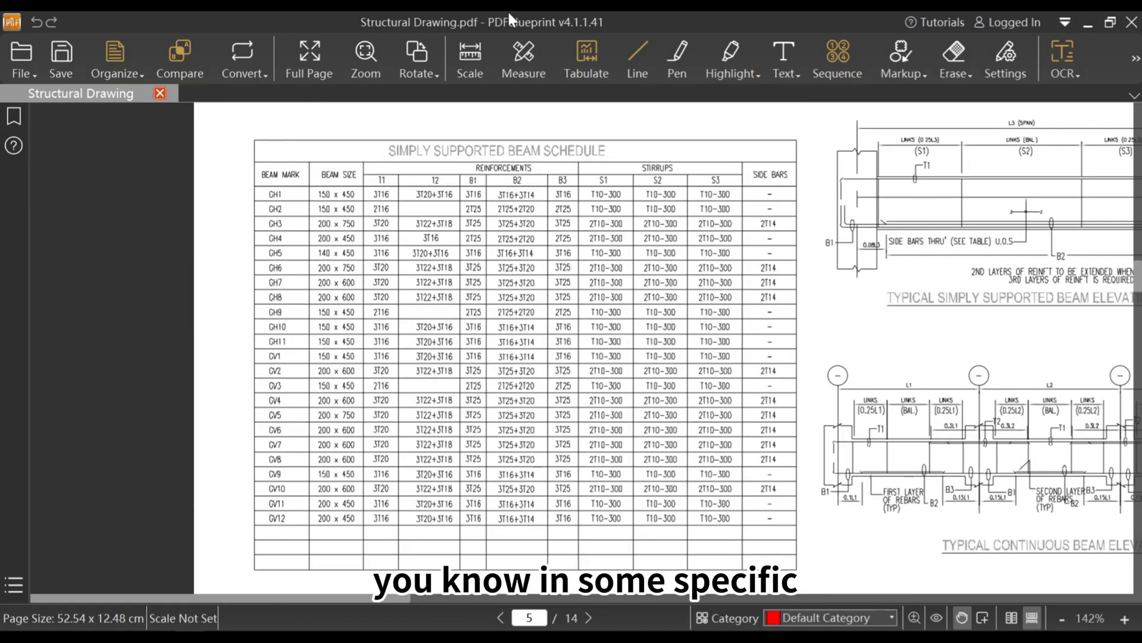
Open Piping Isometric Drawing.pdf and batch-extract all 106 pages' tables into separate sheets.
click(21, 60)
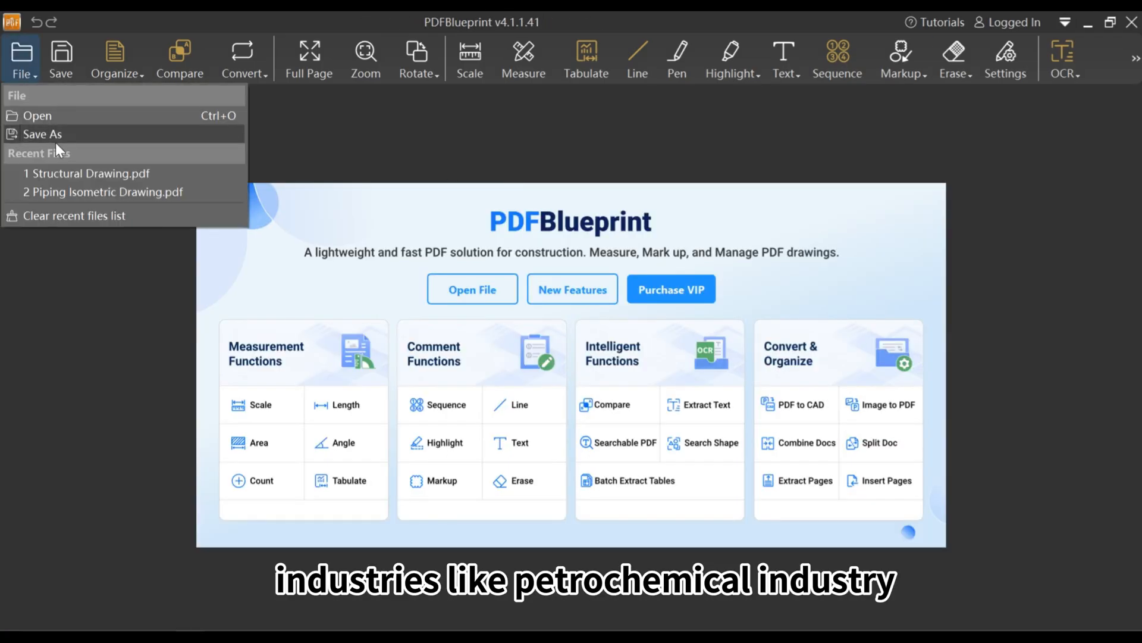
click(88, 192)
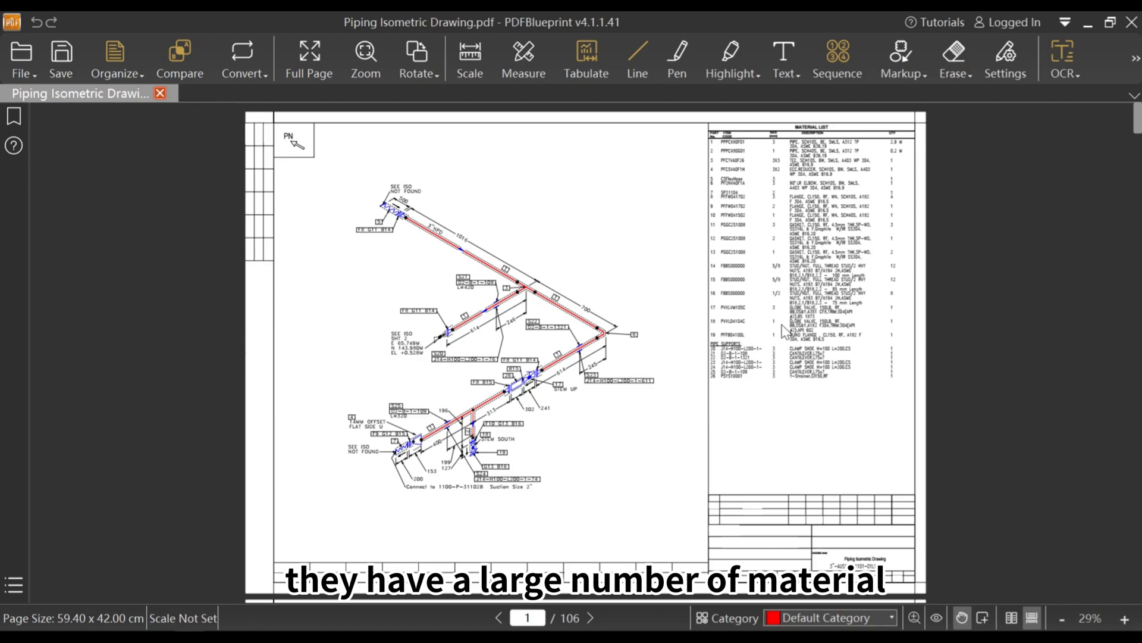
scroll(down, 3)
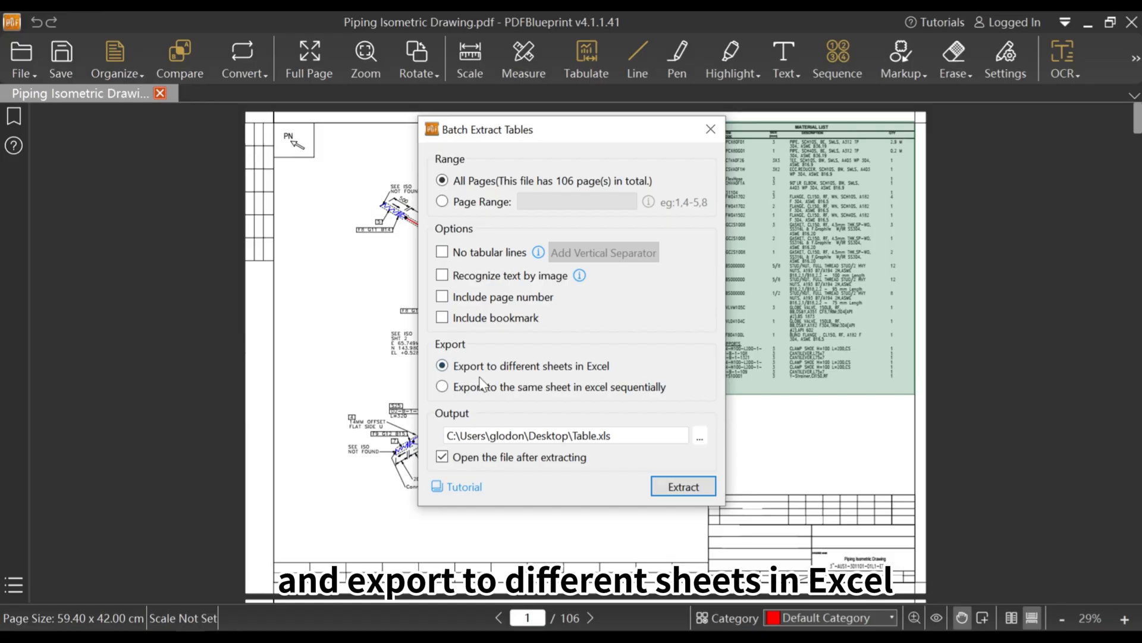
mouse_move(588, 379)
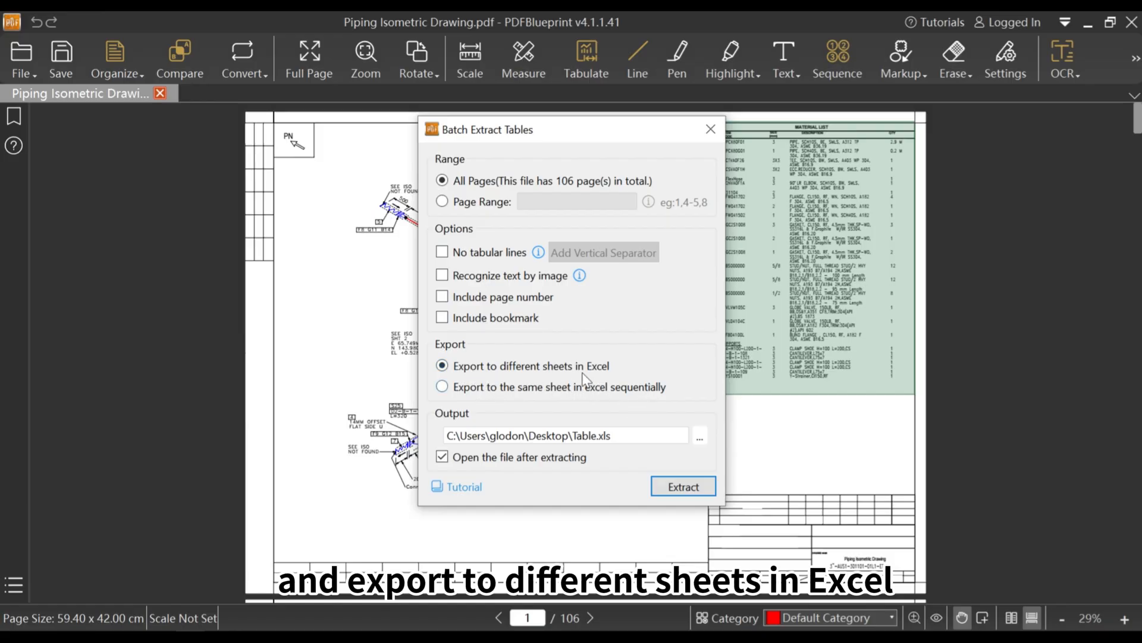
click(683, 486)
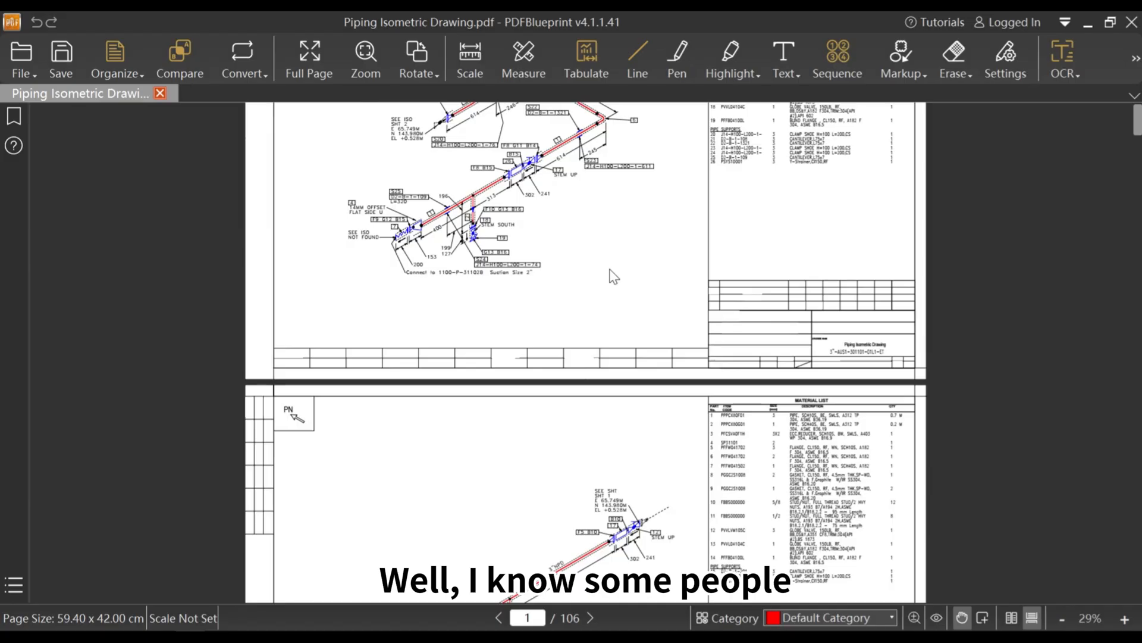
Add vertical column separators and extract five pages' material lists into one sheet.
scroll(down, 3)
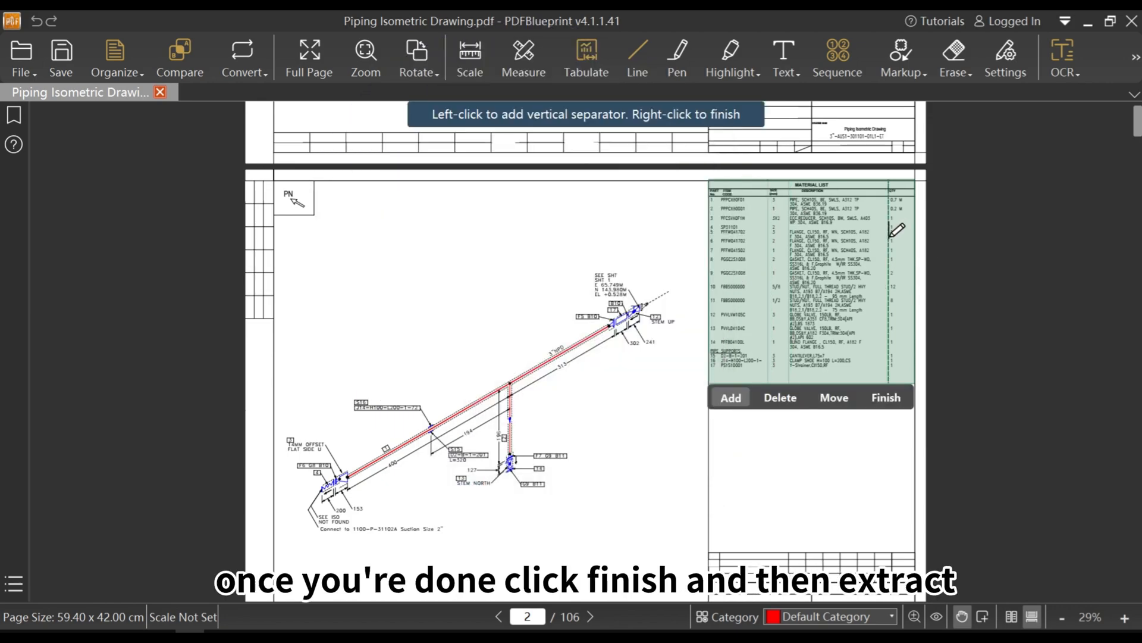
click(886, 398)
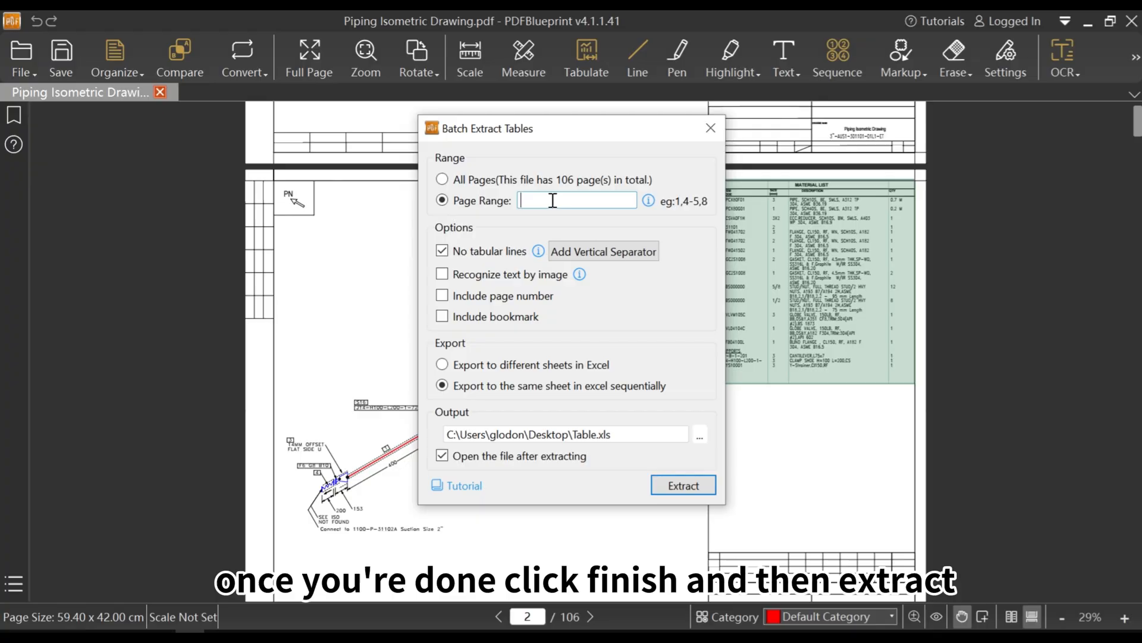
click(683, 485)
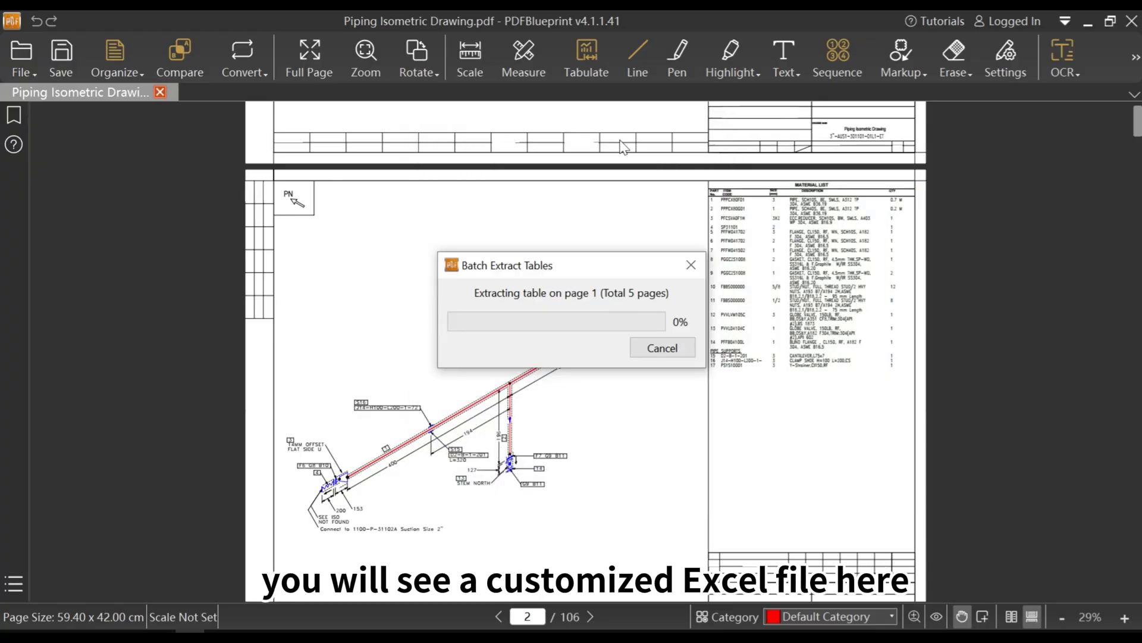